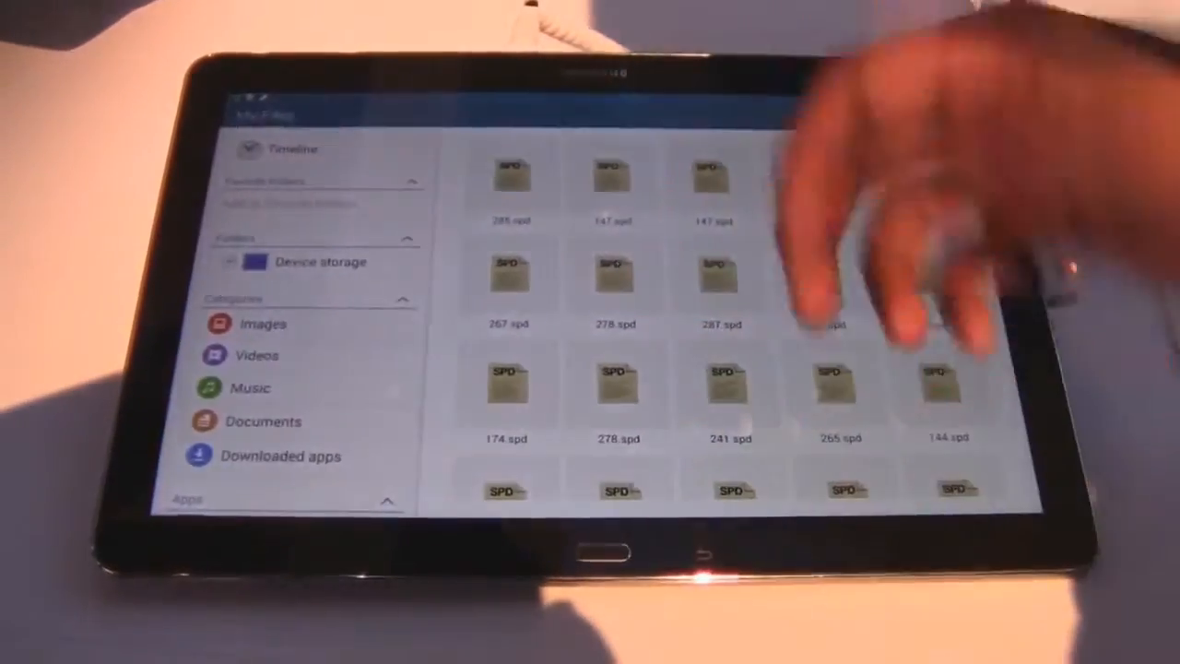
- Browse the Videos category, then switch to the Images category's photo grid
click(256, 355)
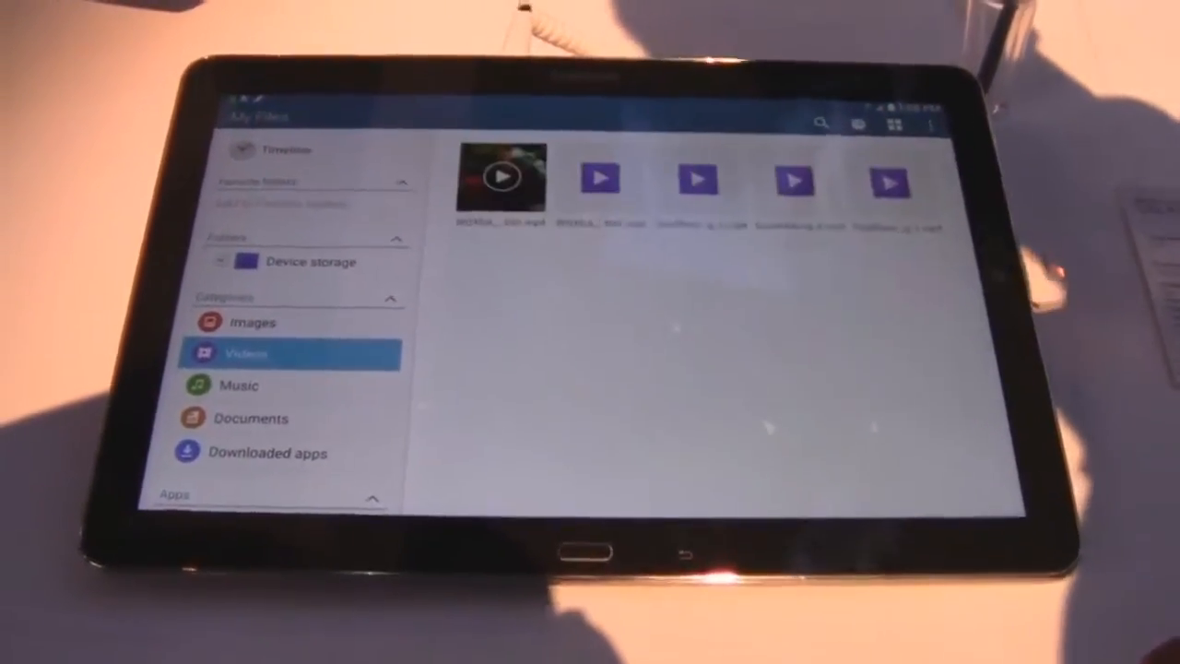
click(502, 177)
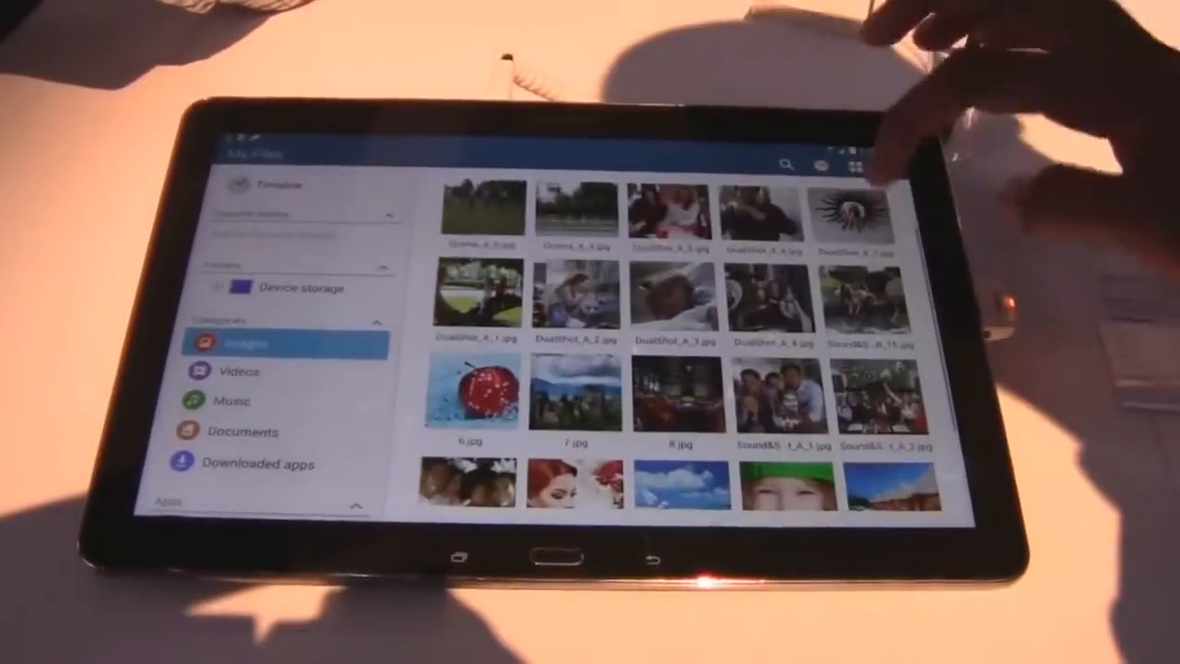
- Scroll the Images thumbnail grid down to the last photos
scroll(down, 3)
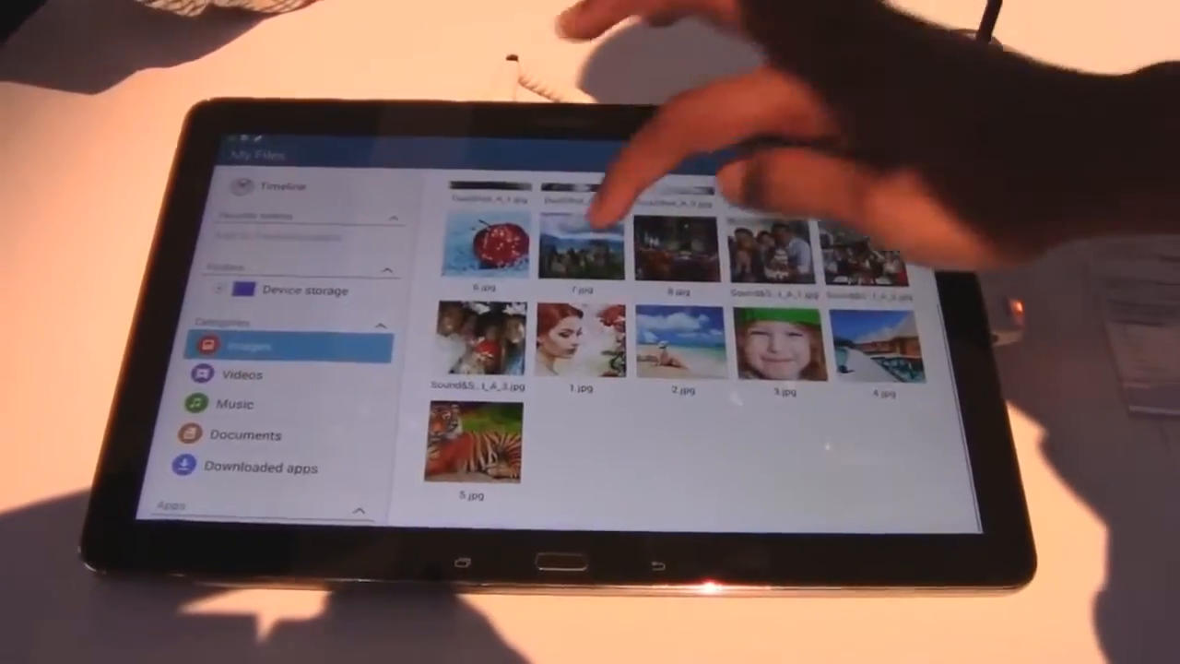